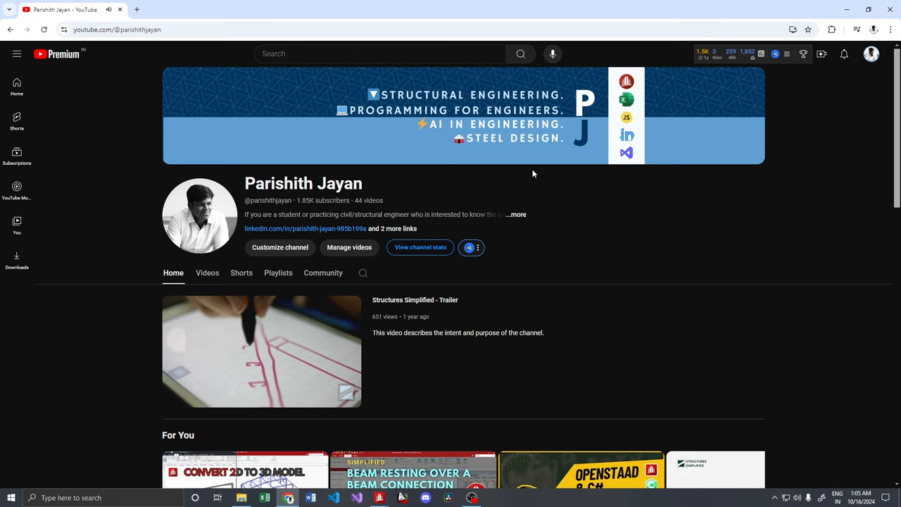
- Zoom in and measure the 30 m span between the two column support nodes
{"action": "scroll", "scroll_direction": "down", "scroll_amount": 3}
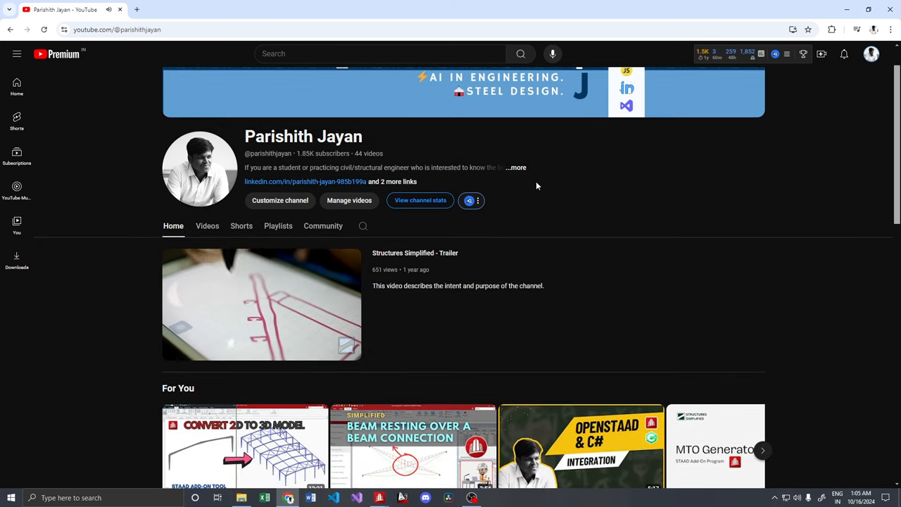
{"action": "scroll", "scroll_direction": "down", "scroll_amount": 3}
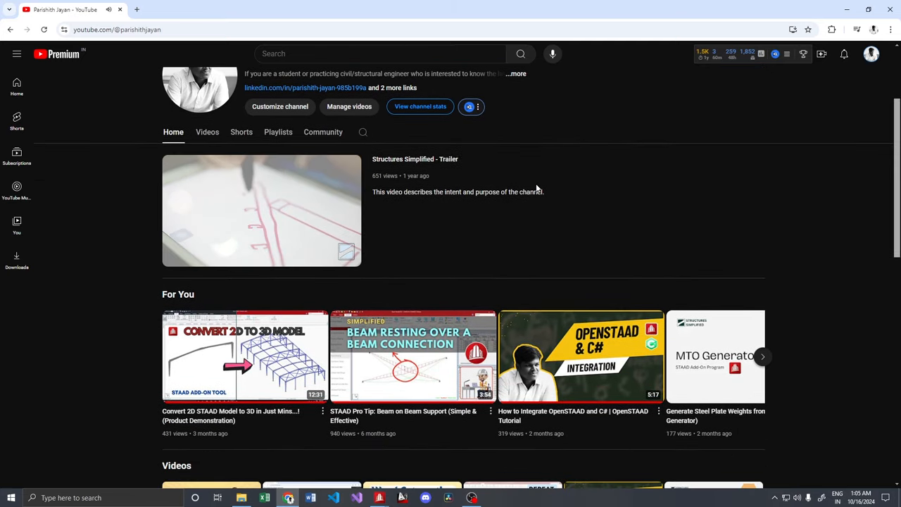
{"action": "scroll", "scroll_direction": "down", "scroll_amount": 3}
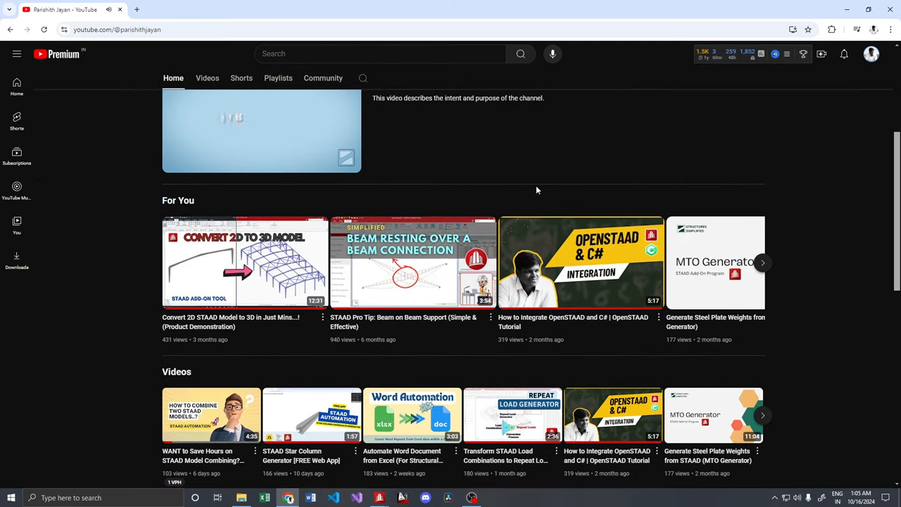
{"action": "scroll", "scroll_direction": "down", "scroll_amount": 3}
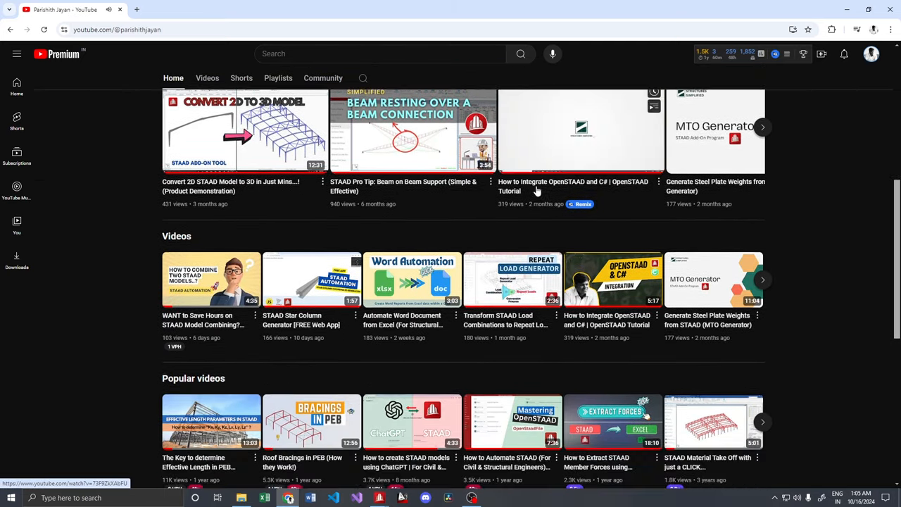
{"action": "scroll", "scroll_direction": "down", "scroll_amount": 3}
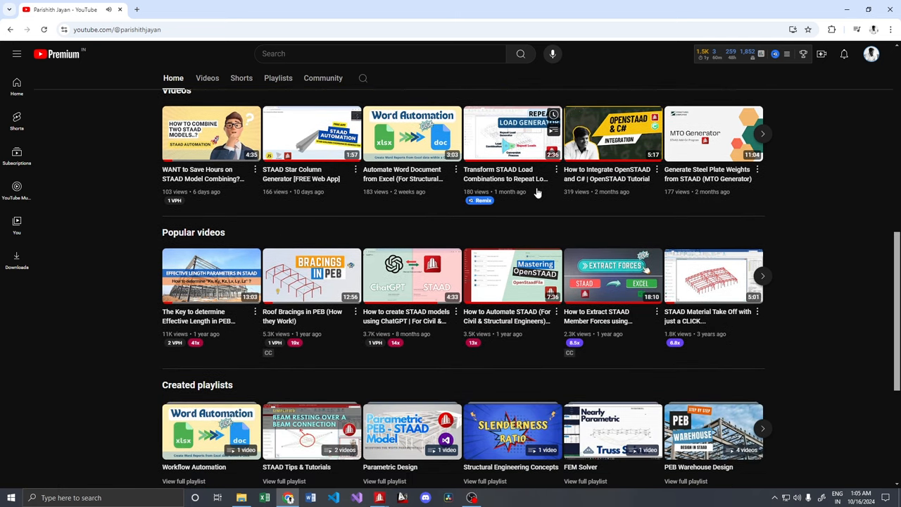
{"action": "scroll", "scroll_direction": "down", "scroll_amount": 3}
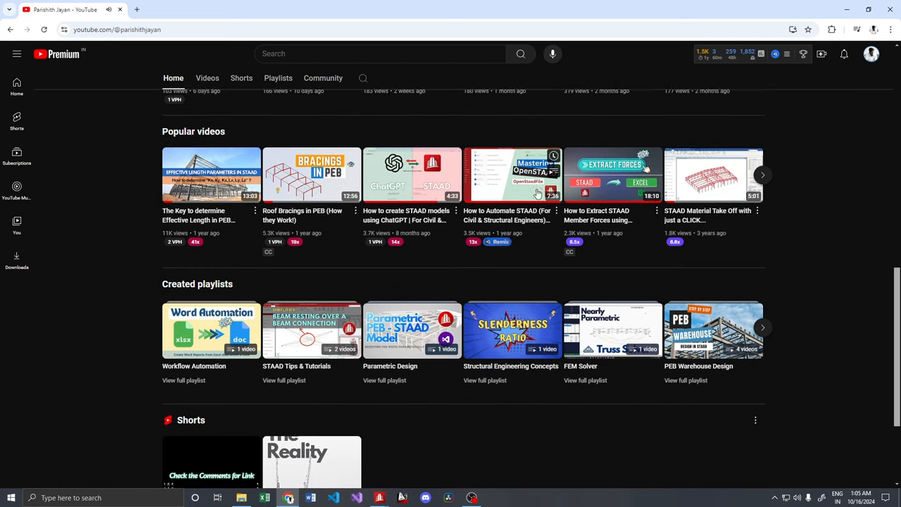
{"action": "scroll", "scroll_direction": "down", "scroll_amount": 3}
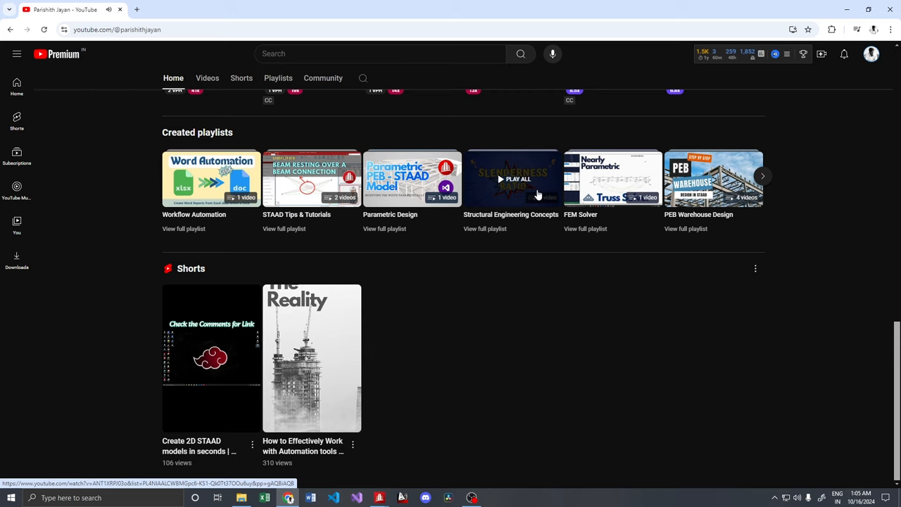
{"action": "left_click", "coordinate": [379, 497]}
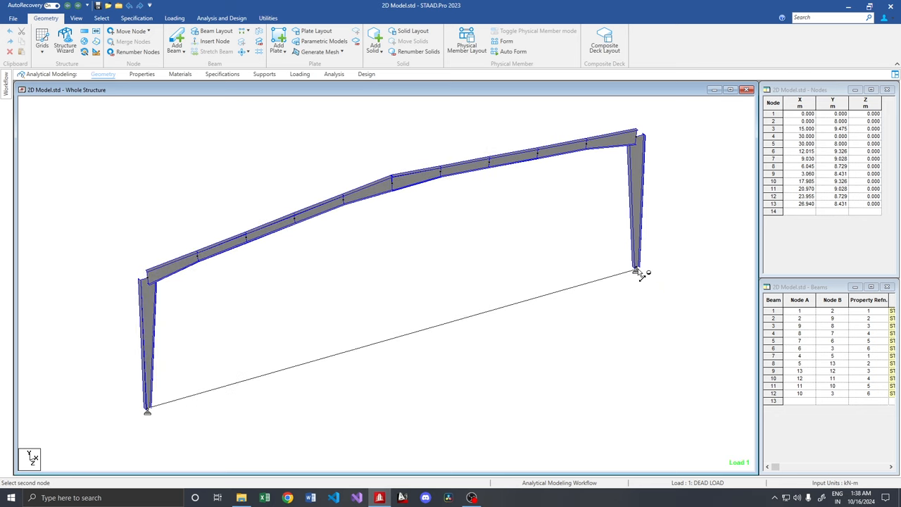
- Measure the 8 m height of the right column and exit the measuring tool
{"action": "left_click", "coordinate": [635, 273]}
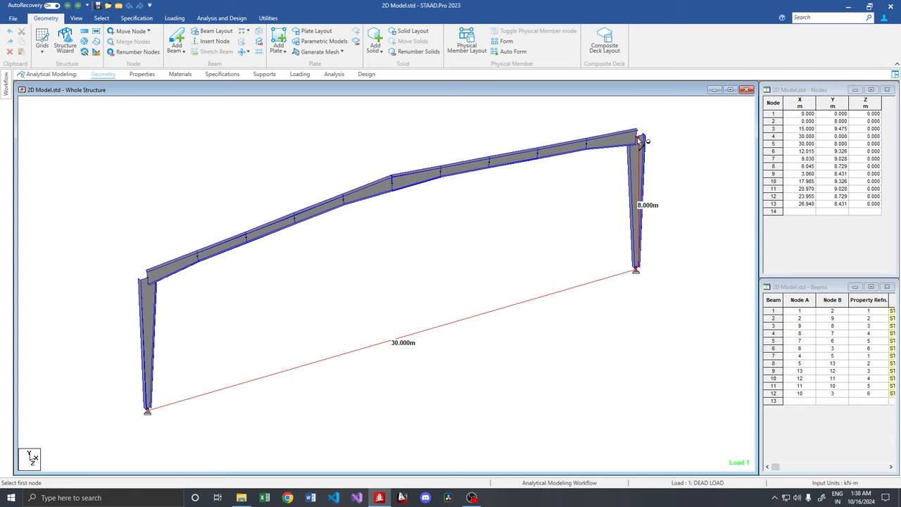
{"action": "mouse_move", "coordinate": [589, 218]}
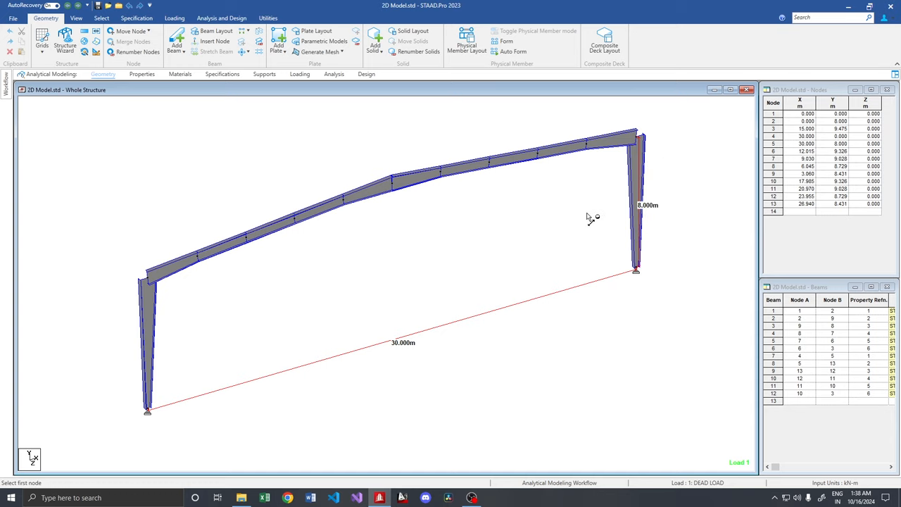
{"action": "left_click", "coordinate": [269, 18]}
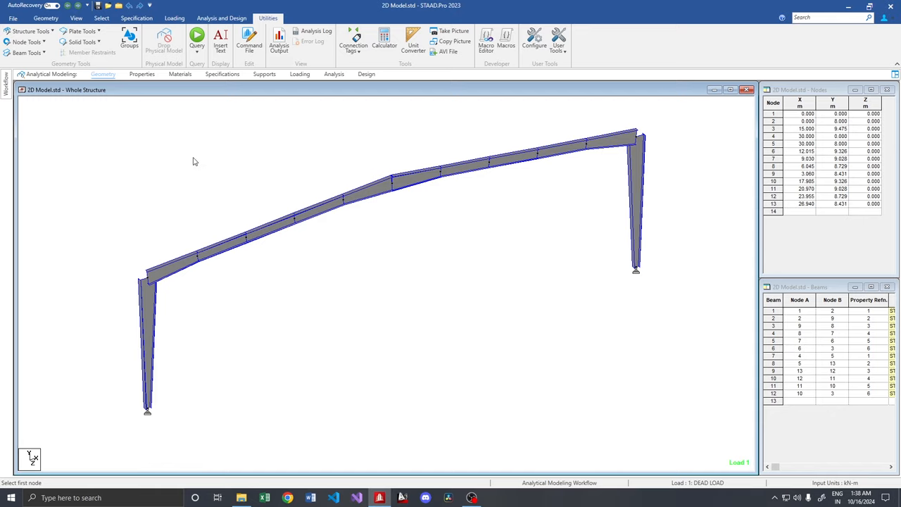
{"action": "left_click", "coordinate": [173, 18]}
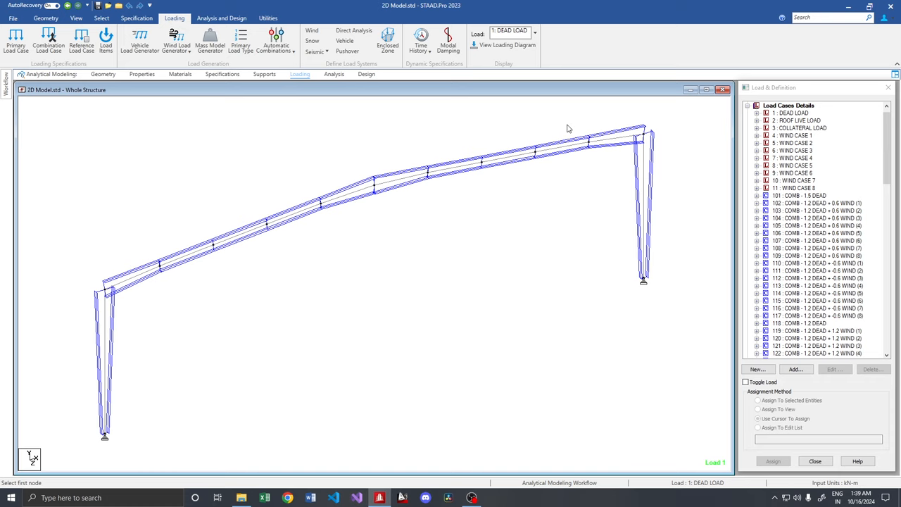
- Assign Wind Case 1's FZ 1 kN/m member load to the 2D frame
{"action": "left_click", "coordinate": [793, 135]}
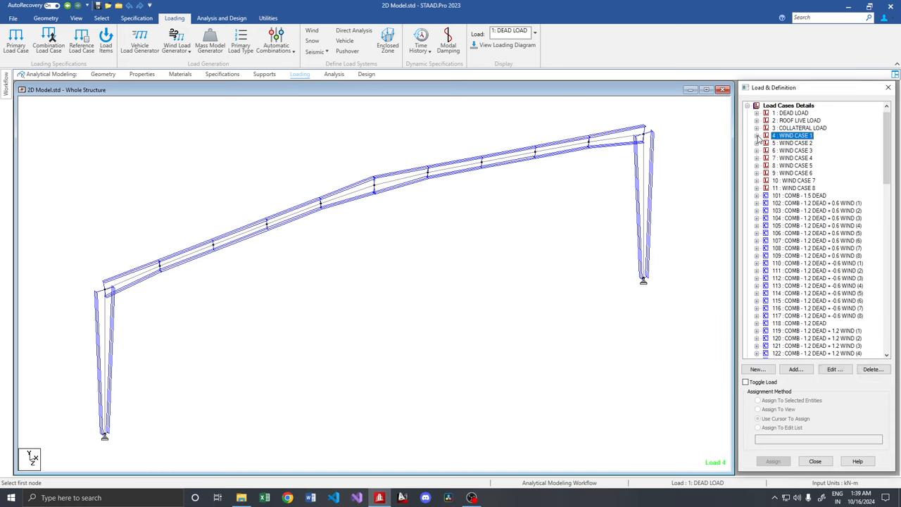
{"action": "left_click", "coordinate": [757, 135]}
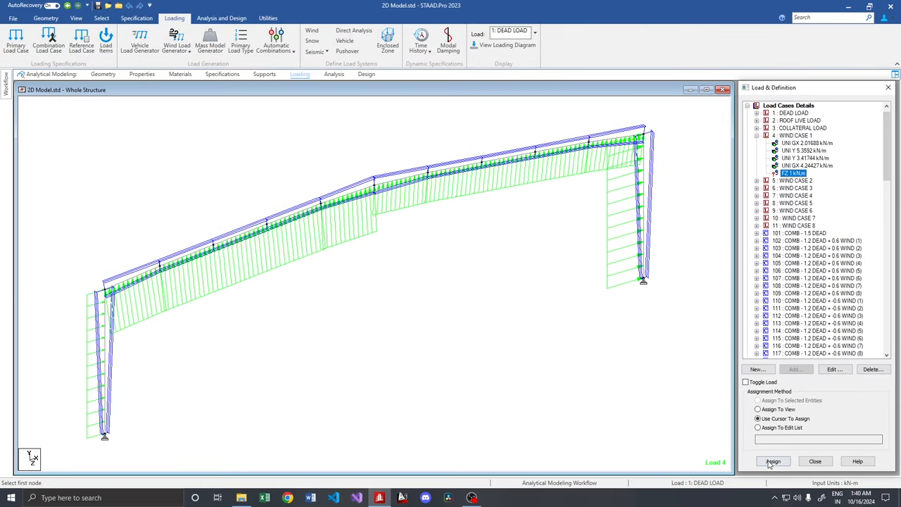
{"action": "left_click", "coordinate": [773, 461]}
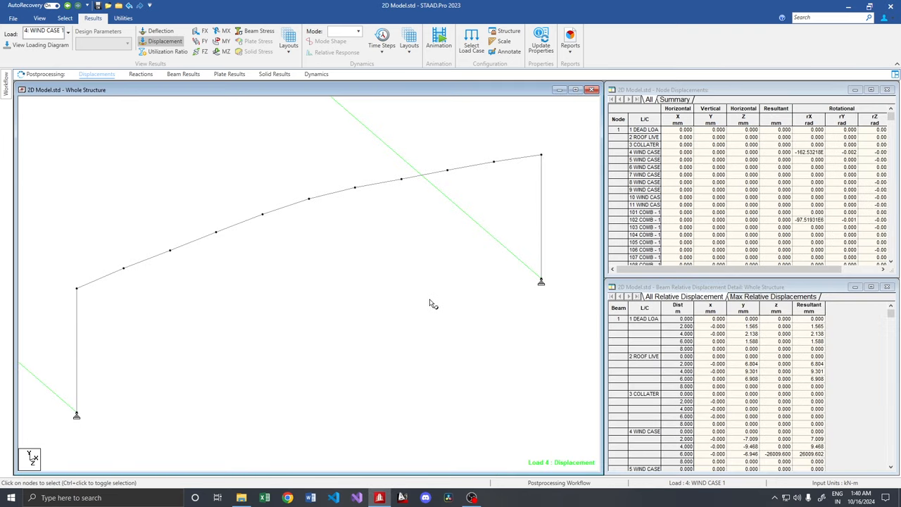
- Zoom out to see the whole frame beside the large Z displacements in the summary
{"action": "left_click_drag", "start_coordinate": [433, 302], "coordinate": [467, 346]}
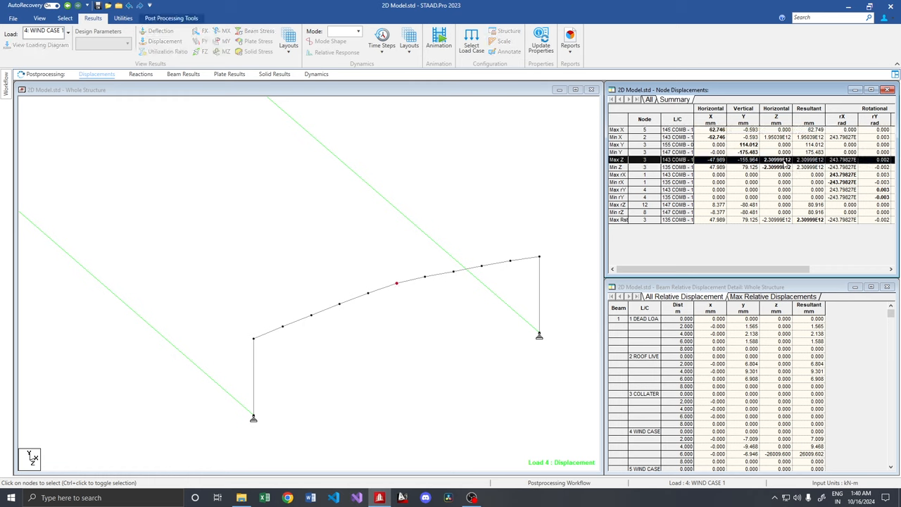
{"action": "mouse_move", "coordinate": [531, 245]}
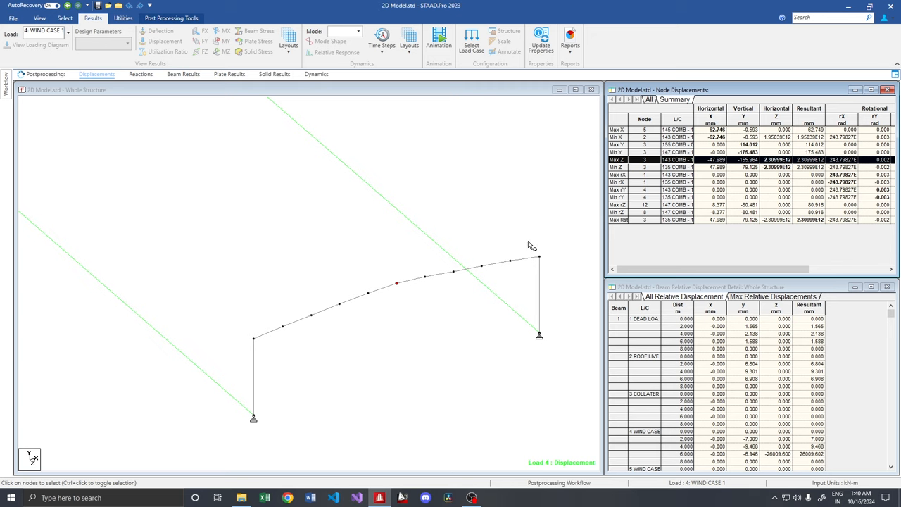
{"action": "mouse_move", "coordinate": [530, 246]}
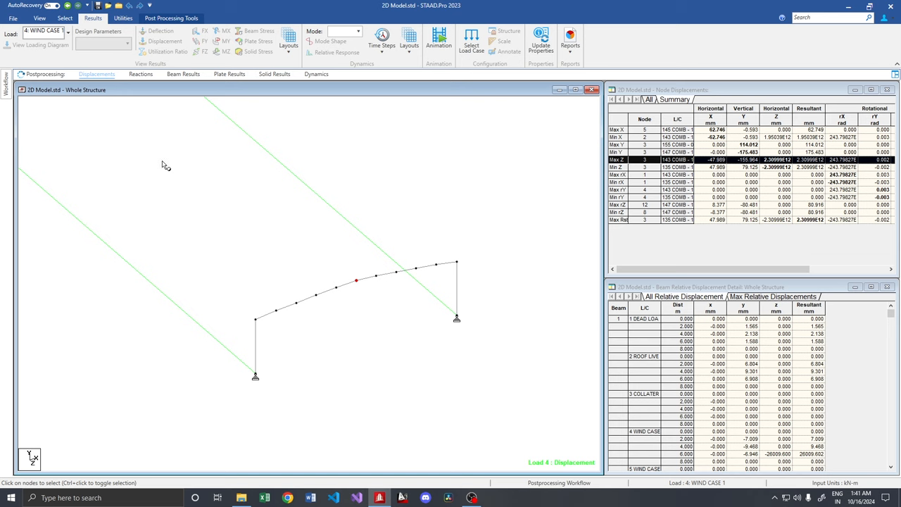
{"action": "mouse_move", "coordinate": [456, 366]}
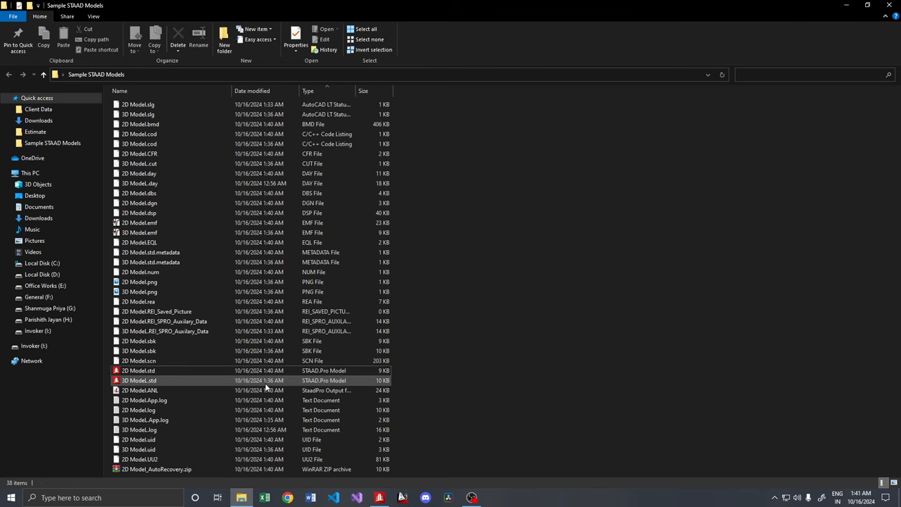
- Launch 3D Model.std from the Sample STAAD Models folder in STAAD.Pro
{"action": "double_click", "coordinate": [138, 380]}
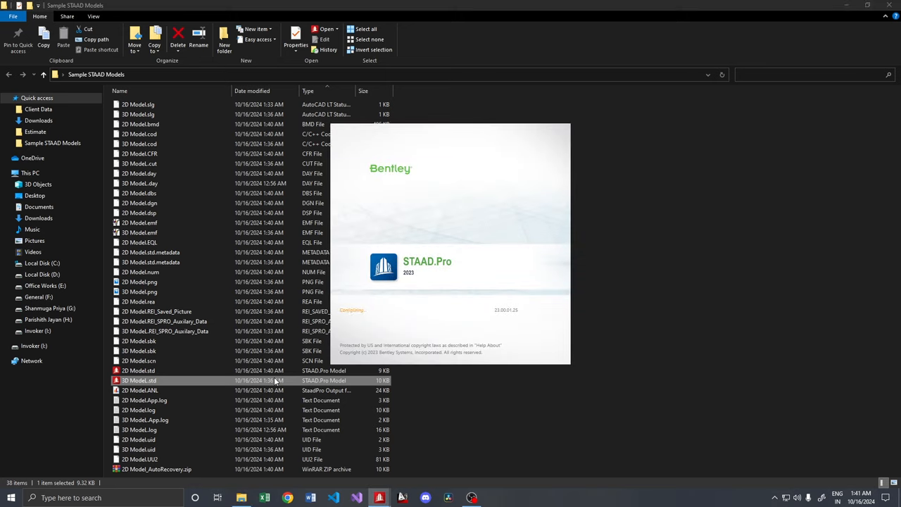
{"action": "double_click", "coordinate": [139, 380]}
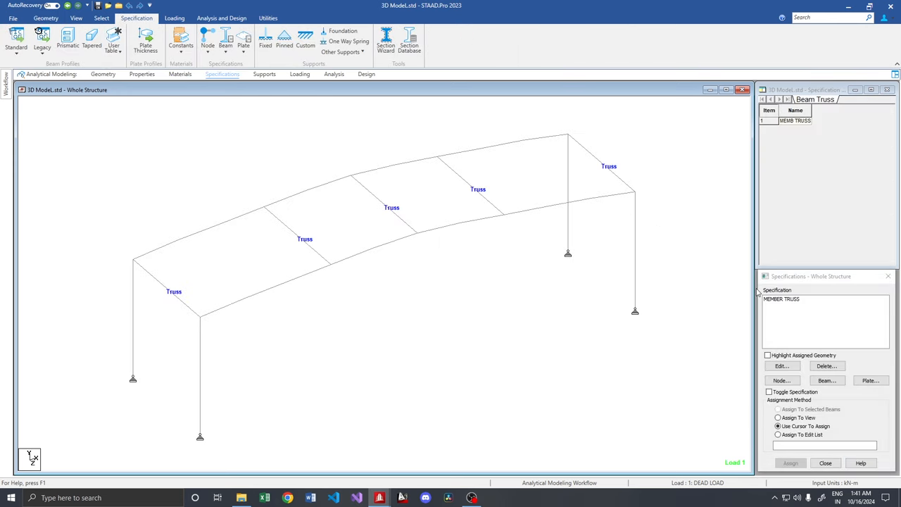
- Select MEMBER TRUSS to confirm it is assigned to beams 25 To 29
{"action": "left_click", "coordinate": [781, 299]}
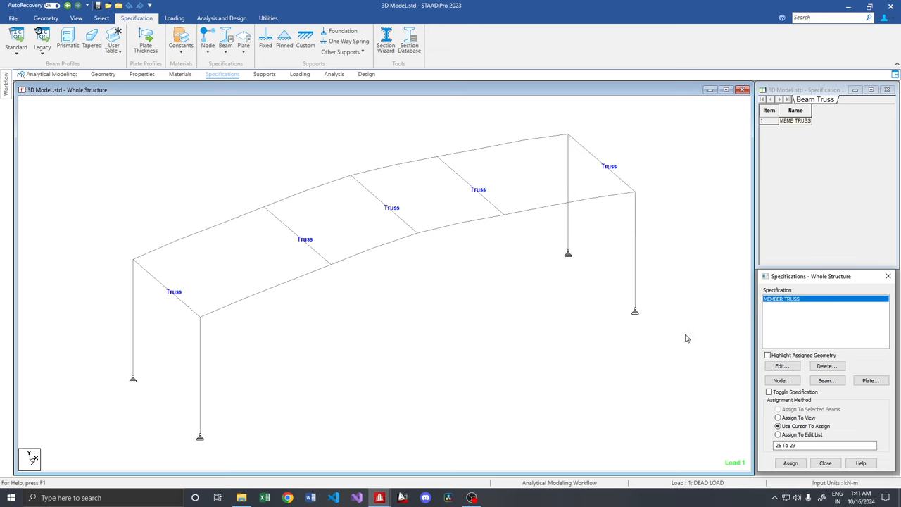
{"action": "left_click", "coordinate": [142, 74]}
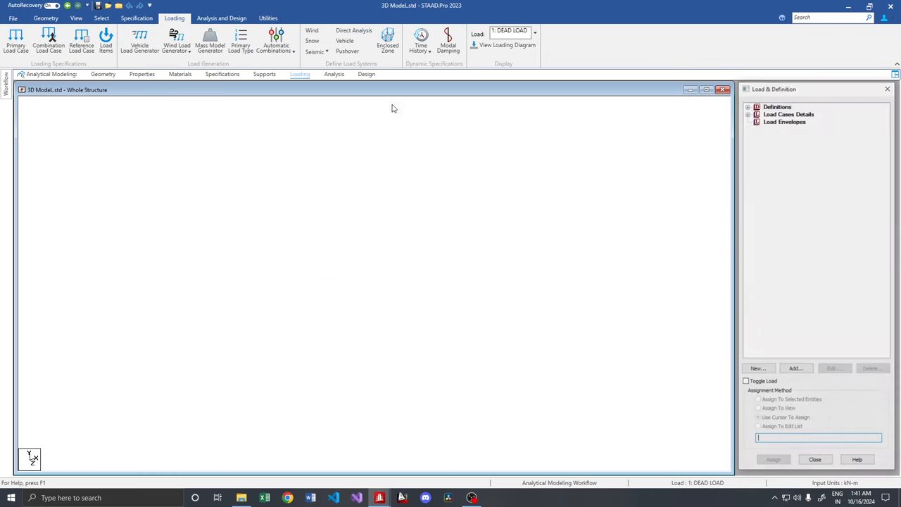
- Expand the 3D model's load case details down to Wind Case 1
{"action": "left_click", "coordinate": [747, 114]}
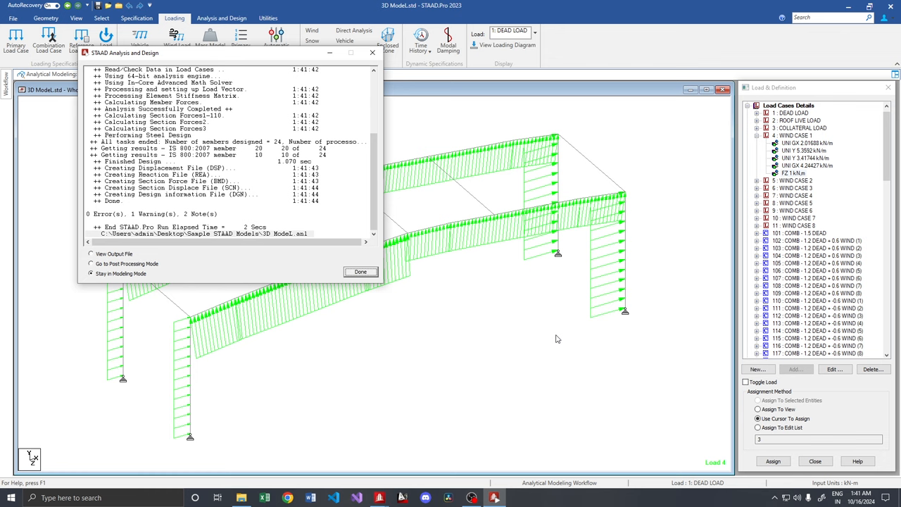
- Close the analysis report and find the nodes with Max Z and Min Z displacement
{"action": "left_click", "coordinate": [359, 272]}
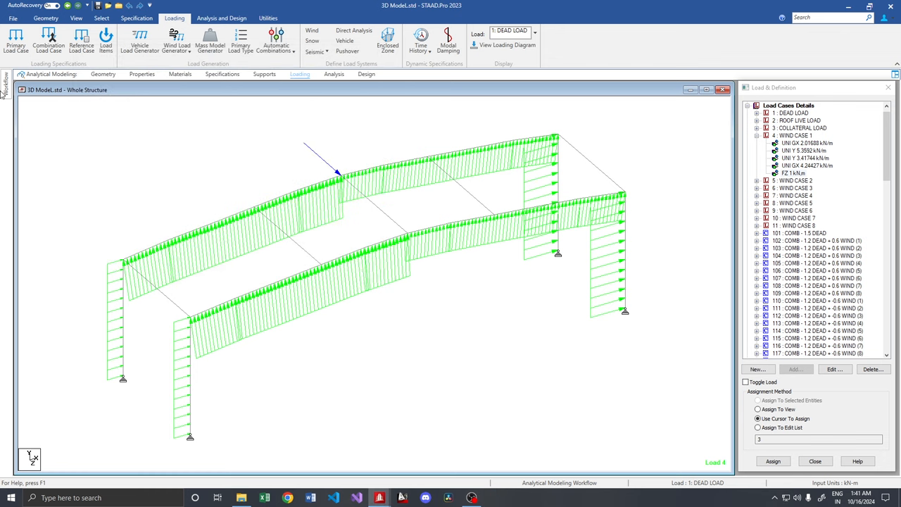
{"action": "left_click", "coordinate": [93, 17]}
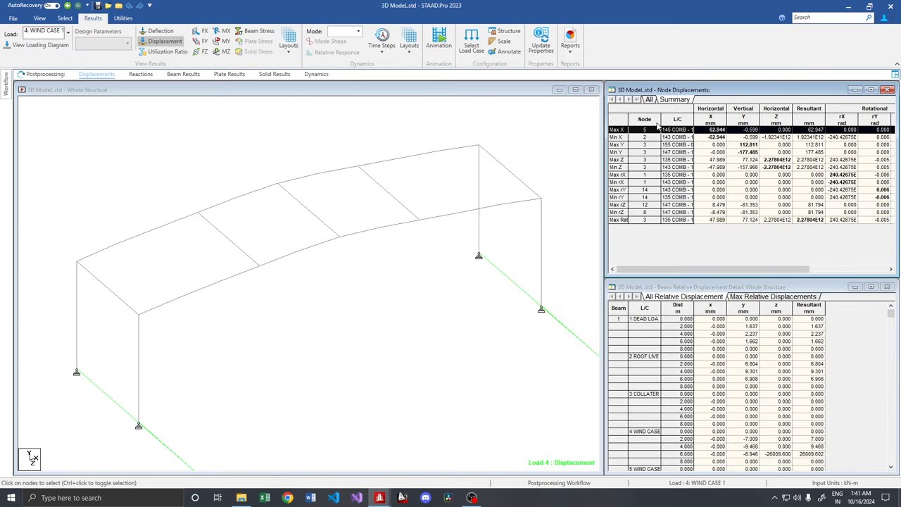
{"action": "left_click", "coordinate": [644, 160]}
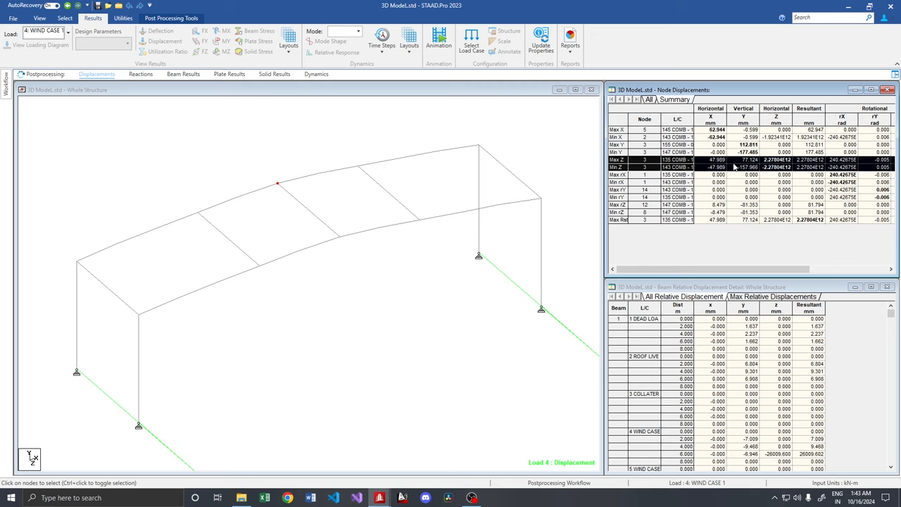
{"action": "mouse_move", "coordinate": [245, 153]}
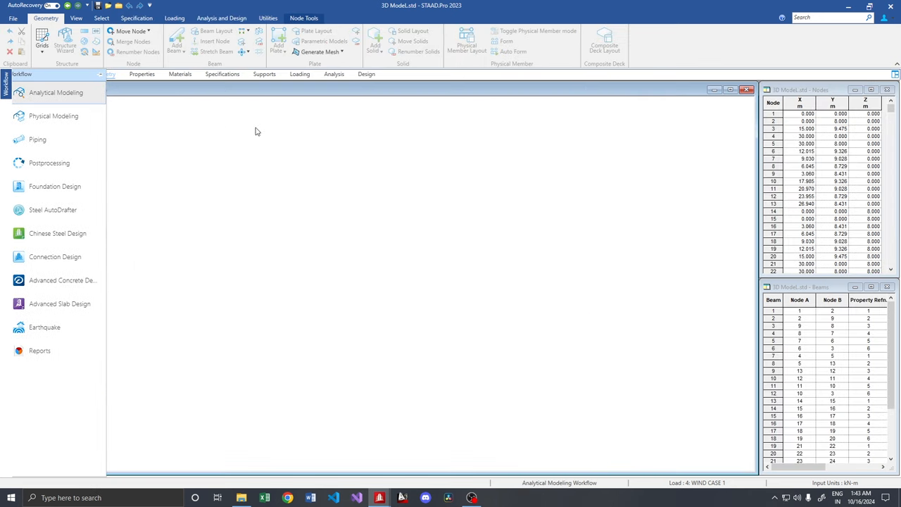
- Add an RD24 legacy rod section, then review the MEMBER TRUSS and MEMBER TENSION specifications
{"action": "right_click", "coordinate": [257, 132]}
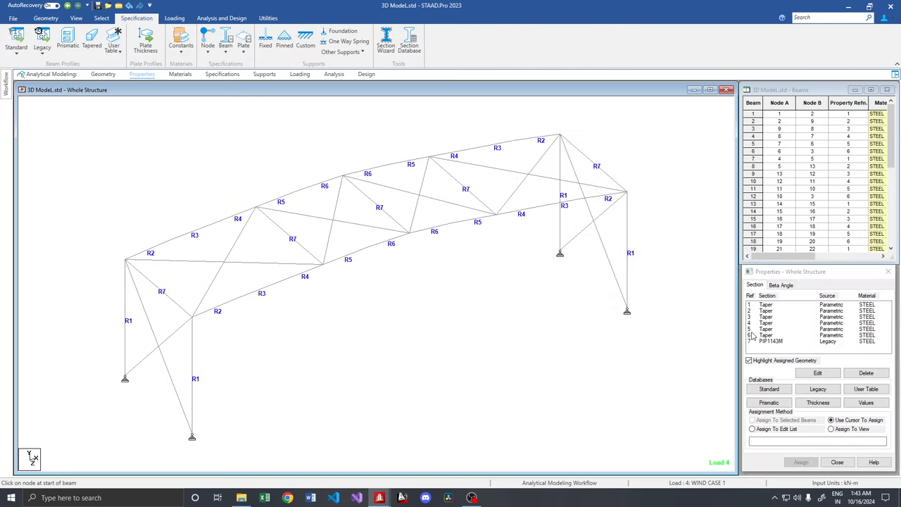
{"action": "left_click", "coordinate": [818, 388]}
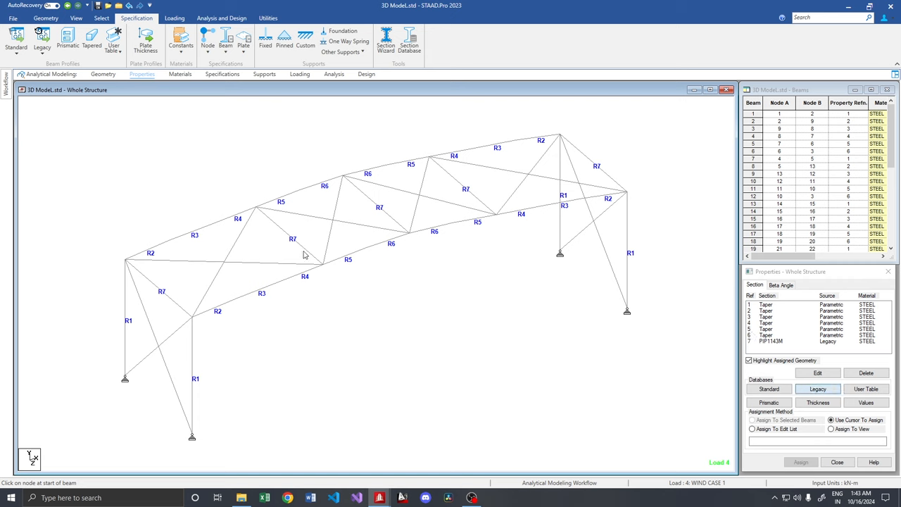
{"action": "left_click", "coordinate": [817, 388]}
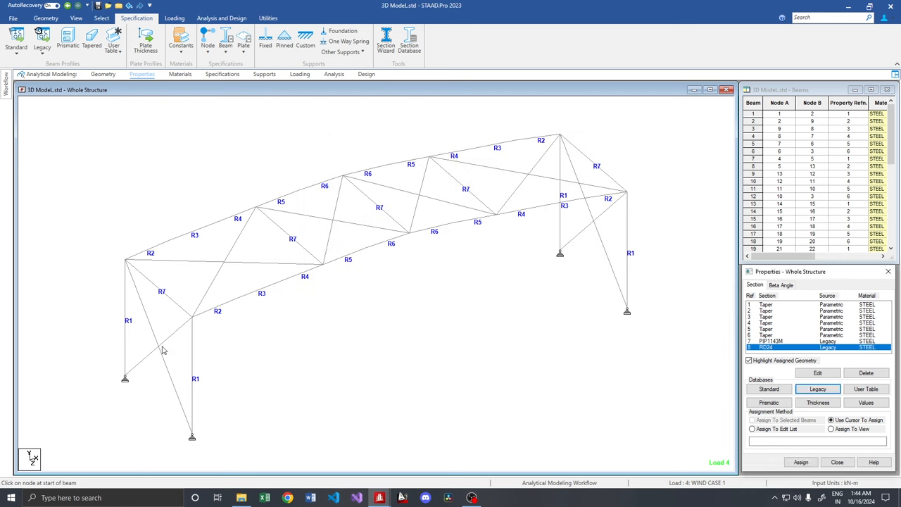
{"action": "left_click", "coordinate": [222, 74]}
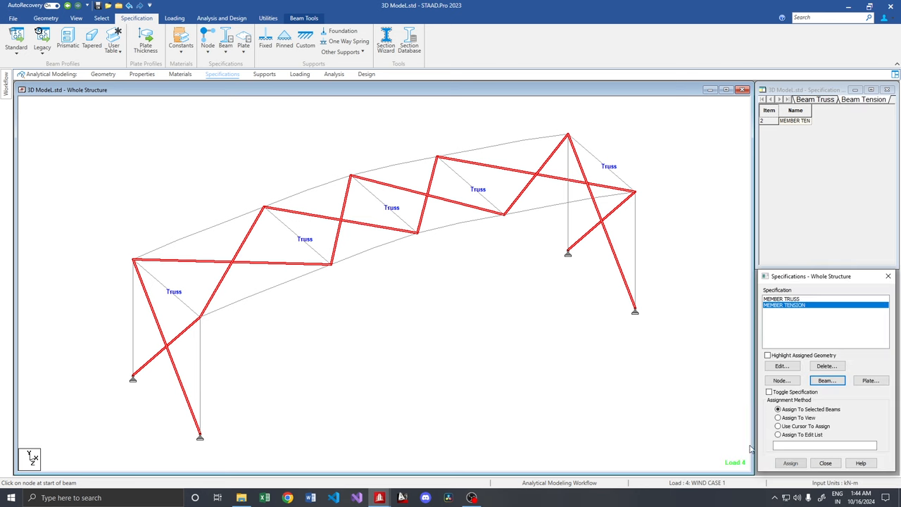
{"action": "left_click", "coordinate": [790, 462]}
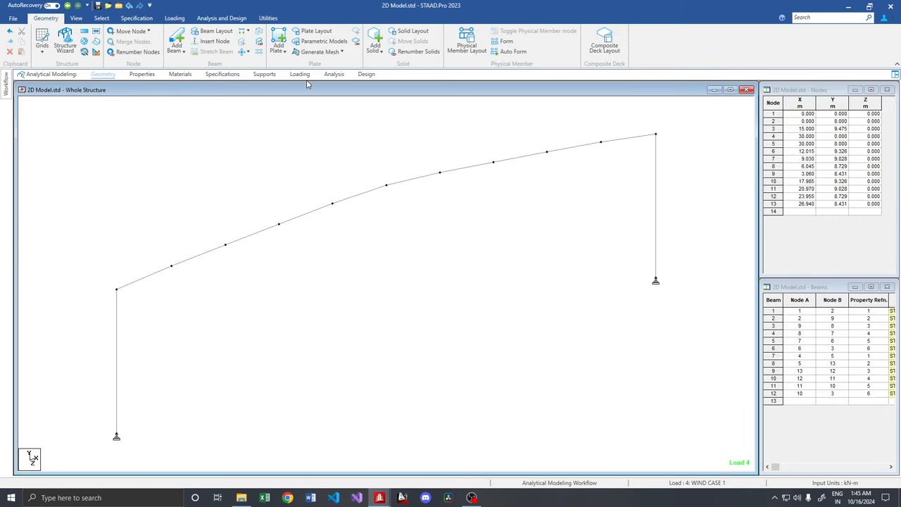
- Run analysis and design on the 2D model and close the finished report
{"action": "left_click", "coordinate": [174, 17]}
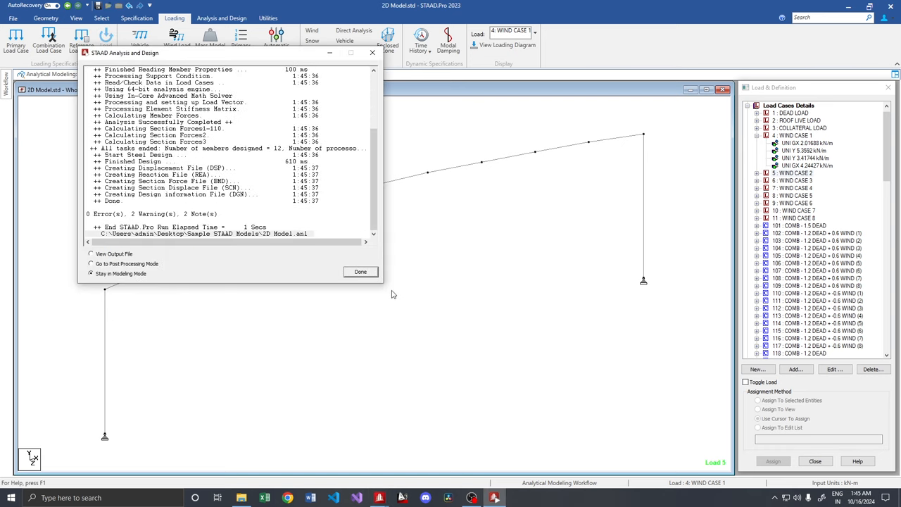
{"action": "left_click", "coordinate": [360, 271]}
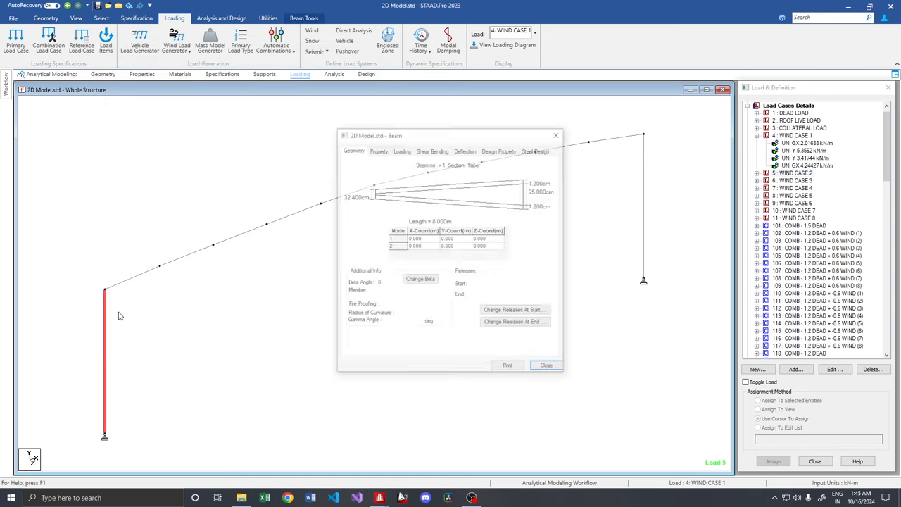
- Compare steel design checks for beam 1 and rafter segment 14 between 2D and 3D models
{"action": "left_click", "coordinate": [537, 149]}
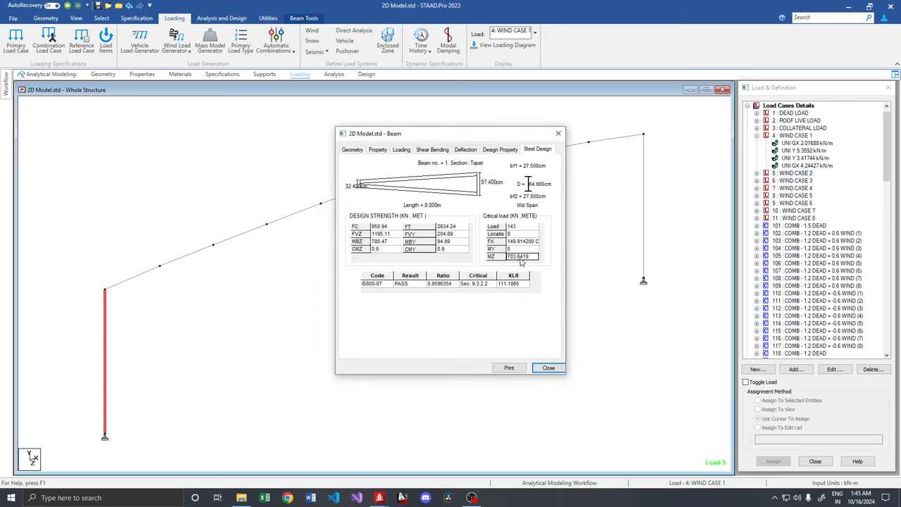
{"action": "mouse_move", "coordinate": [524, 245]}
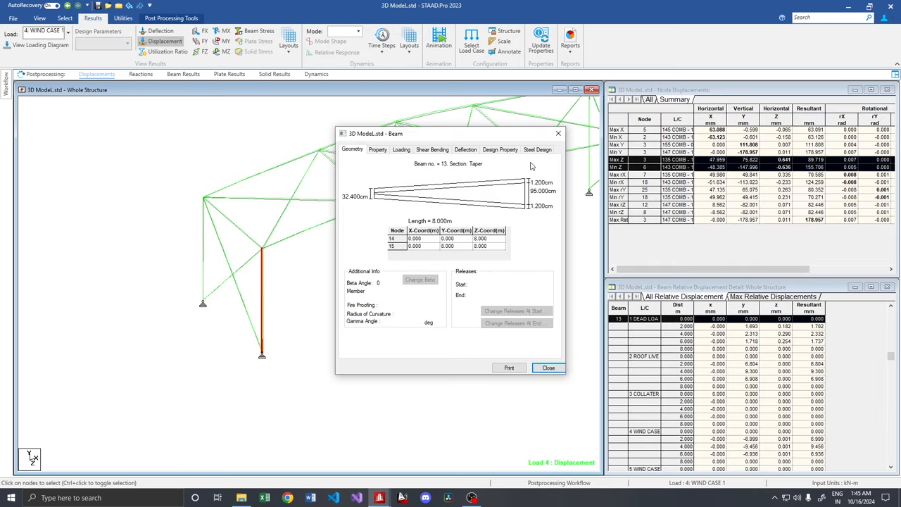
{"action": "left_click", "coordinate": [537, 149]}
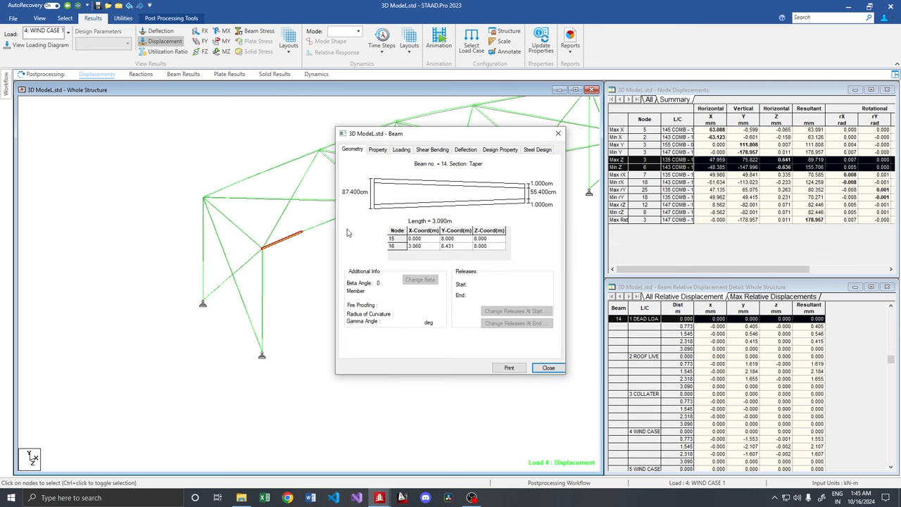
{"action": "left_click", "coordinate": [537, 149]}
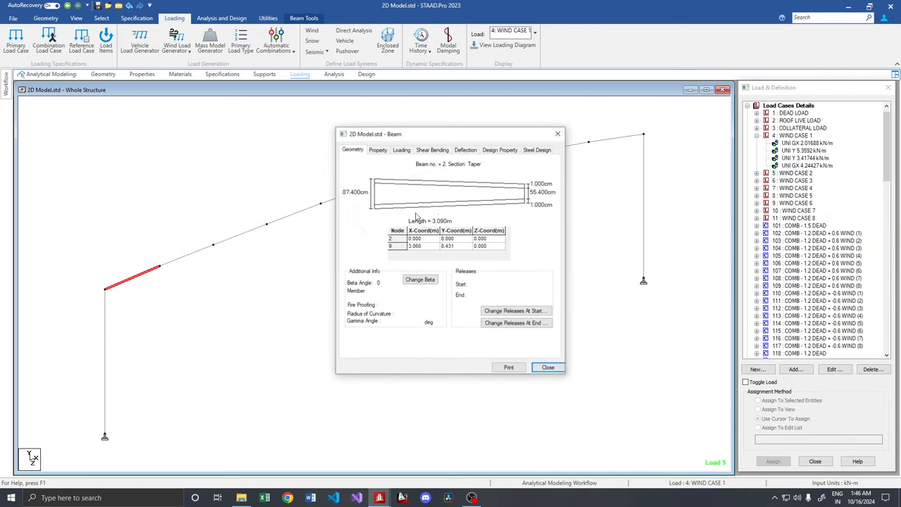
{"action": "left_click", "coordinate": [536, 149]}
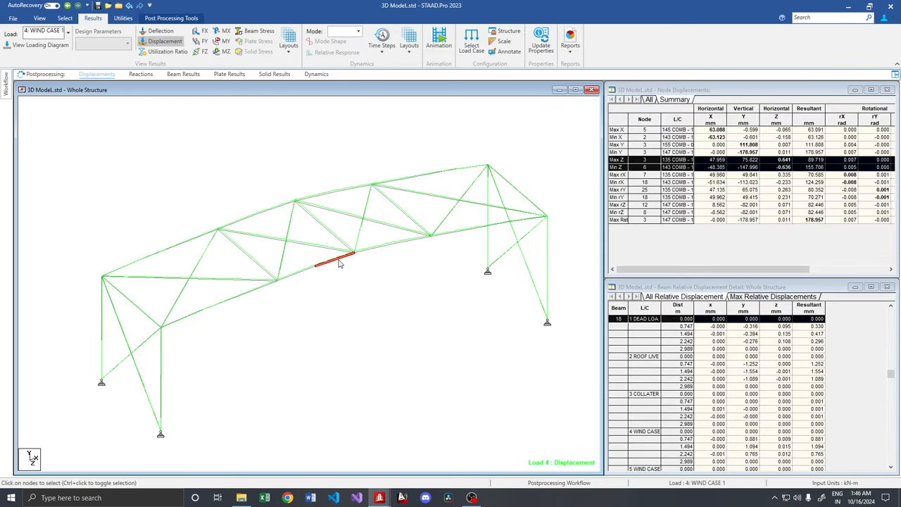
- Inspect beam 18's design details, then open the details of 3D beam 24
{"action": "double_click", "coordinate": [337, 262]}
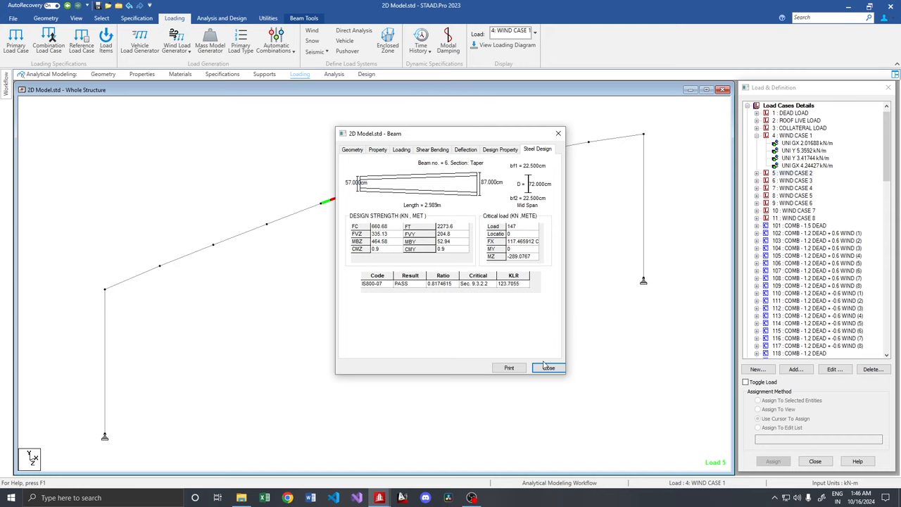
{"action": "left_click", "coordinate": [548, 366]}
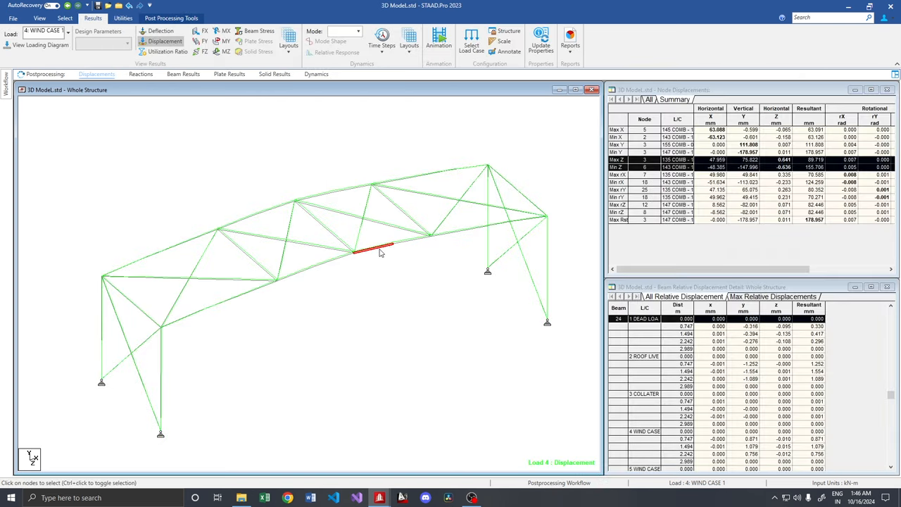
{"action": "double_click", "coordinate": [373, 252]}
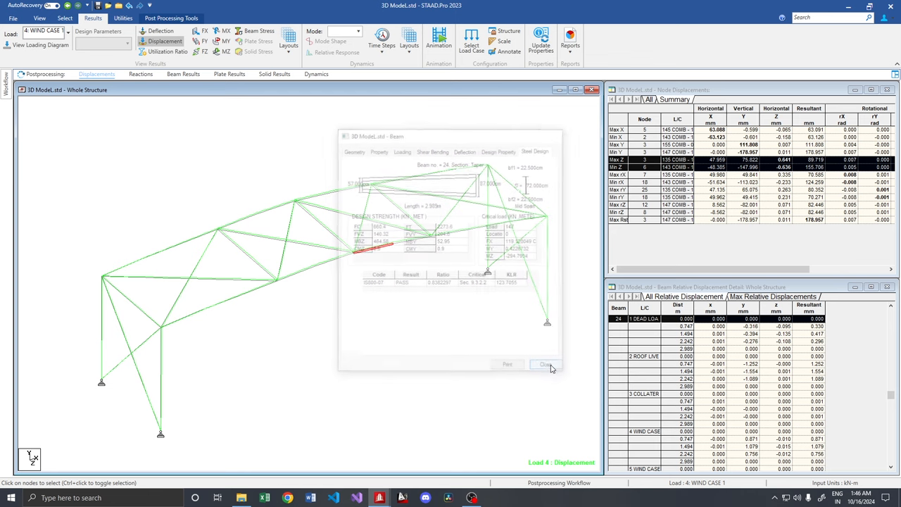
- Drop the 0.9 DEAD combinations from the envelope and find the node with the largest downward deflection (about -119 mm)
{"action": "left_click", "coordinate": [545, 363]}
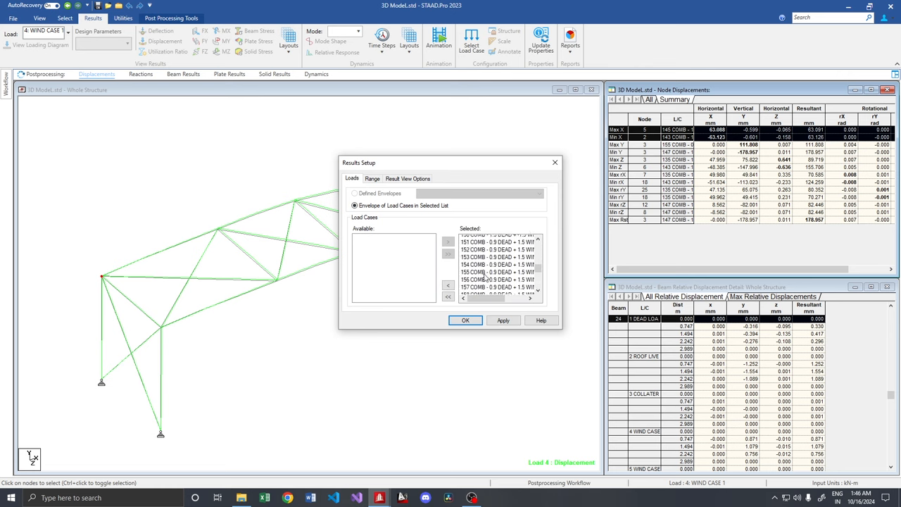
{"action": "scroll", "scroll_direction": "down", "scroll_amount": 3}
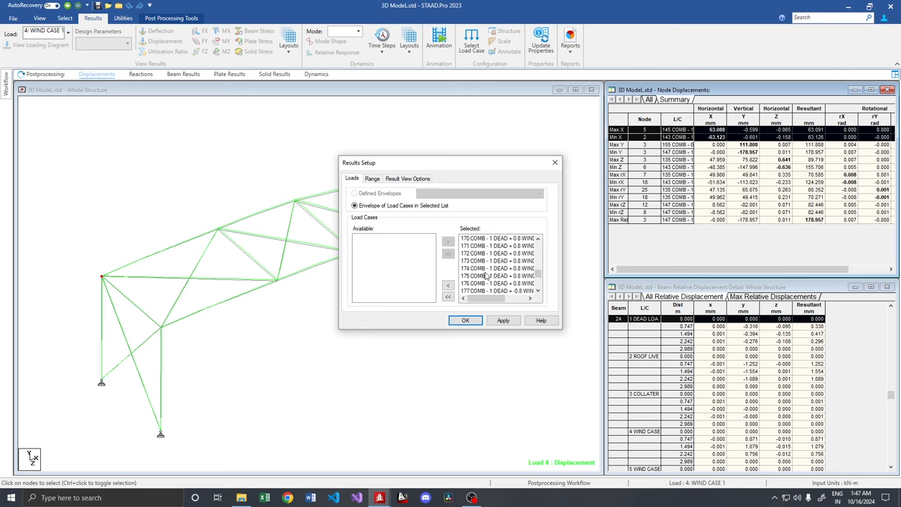
{"action": "left_click", "coordinate": [449, 286]}
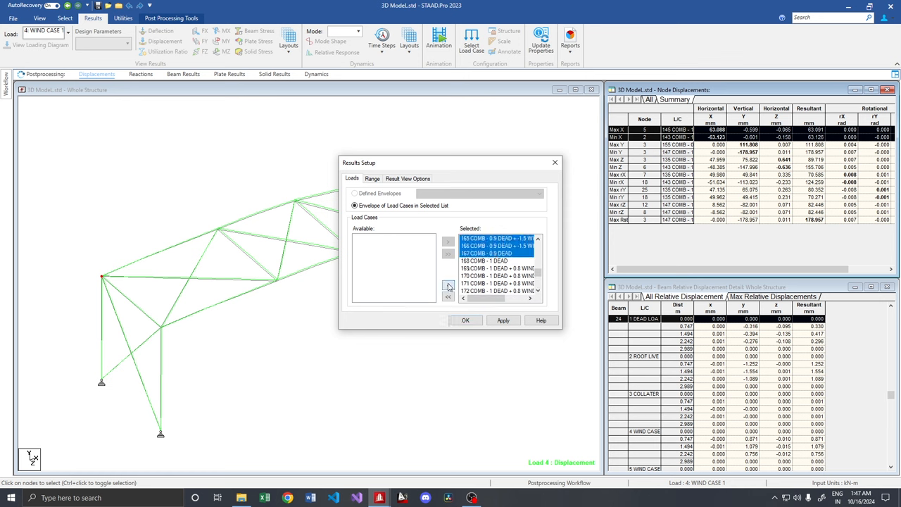
{"action": "left_click", "coordinate": [465, 320]}
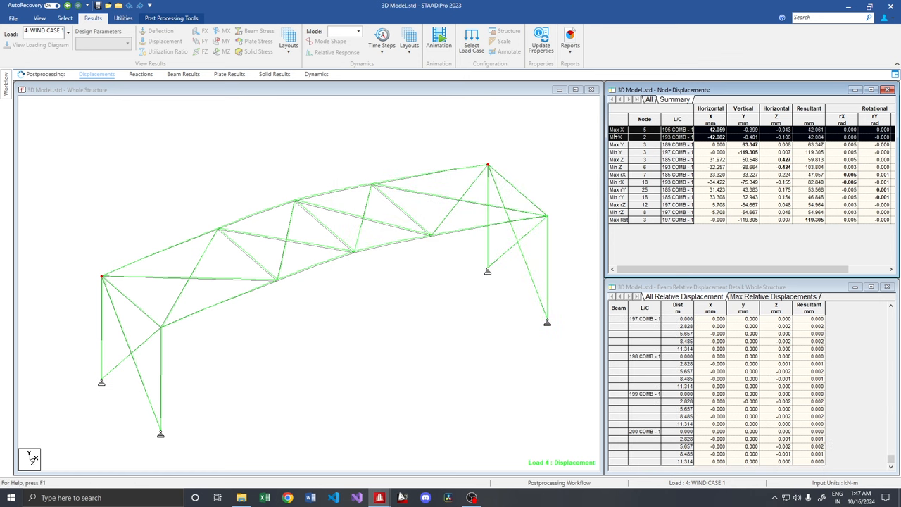
{"action": "left_click", "coordinate": [615, 152]}
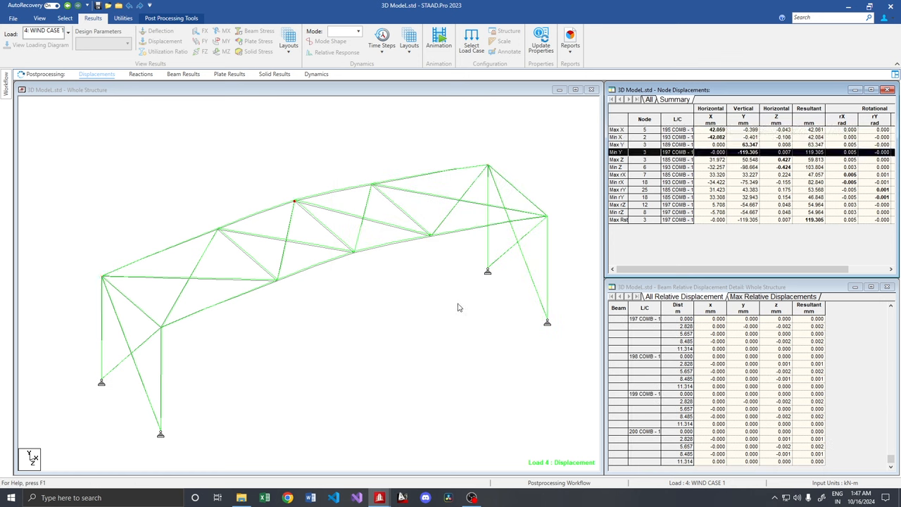